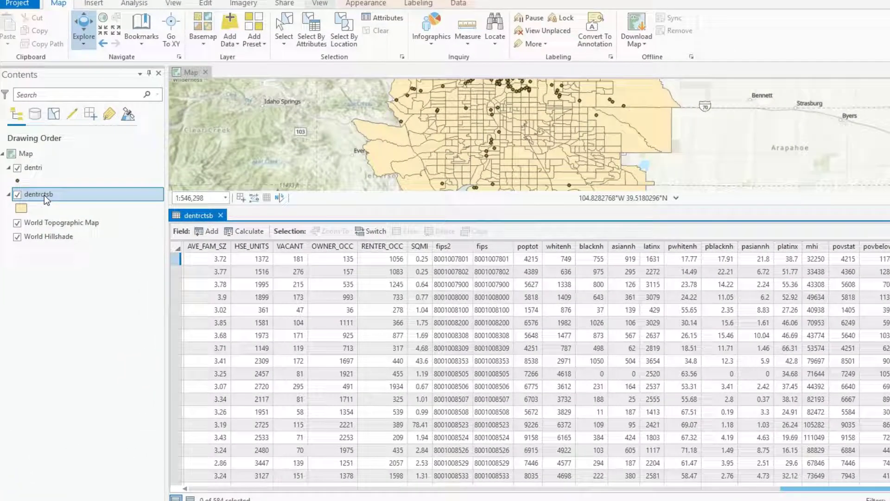
# From the dentrctsb layer's context menu, start Data > Export Table to reach Table To Table.
pyautogui.rightClick(38, 194)
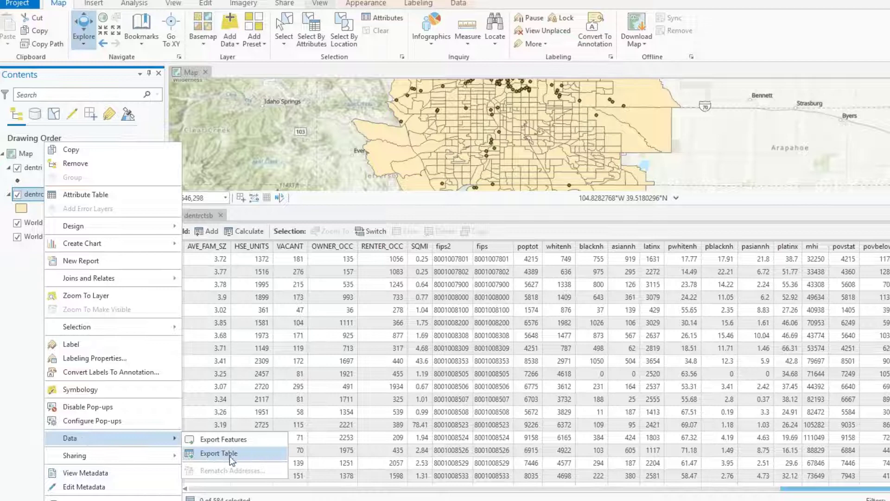
pyautogui.moveTo(219, 453)
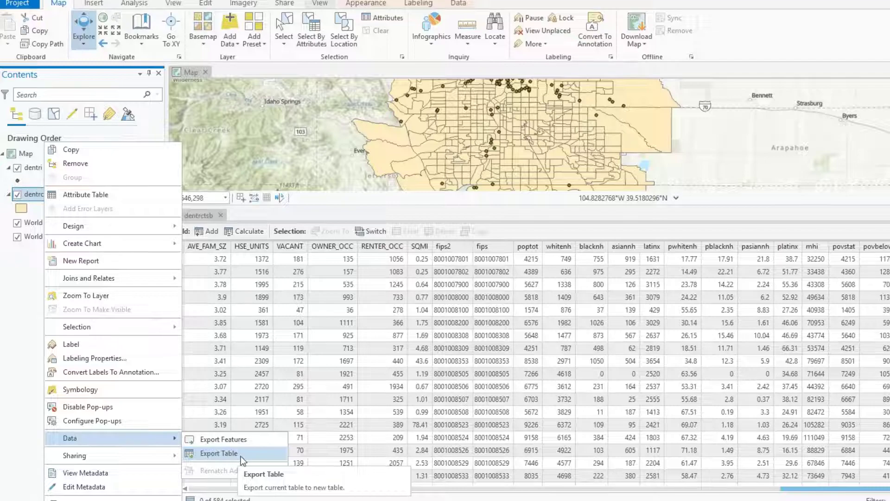
pyautogui.click(218, 453)
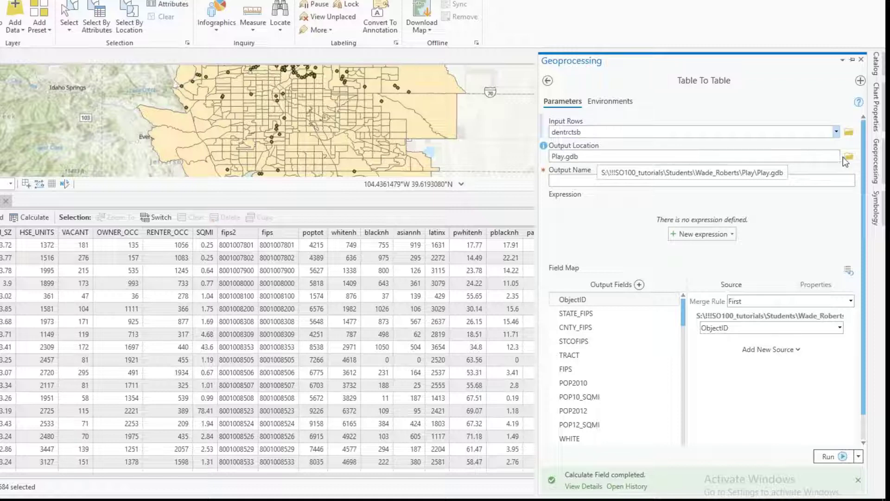
pyautogui.click(849, 156)
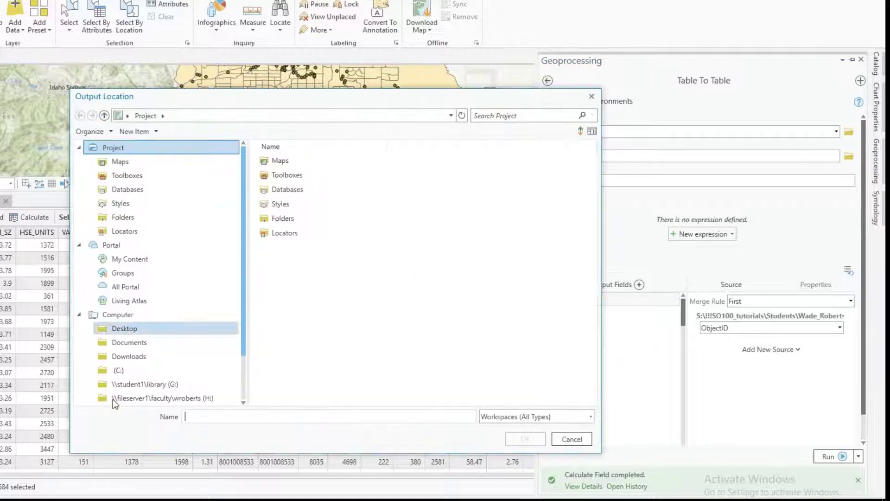
pyautogui.scroll(-3)
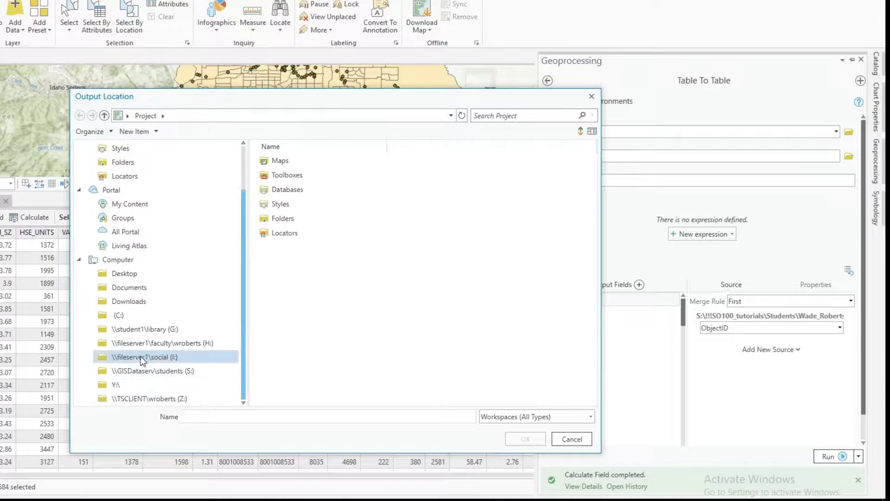
pyautogui.doubleClick(152, 370)
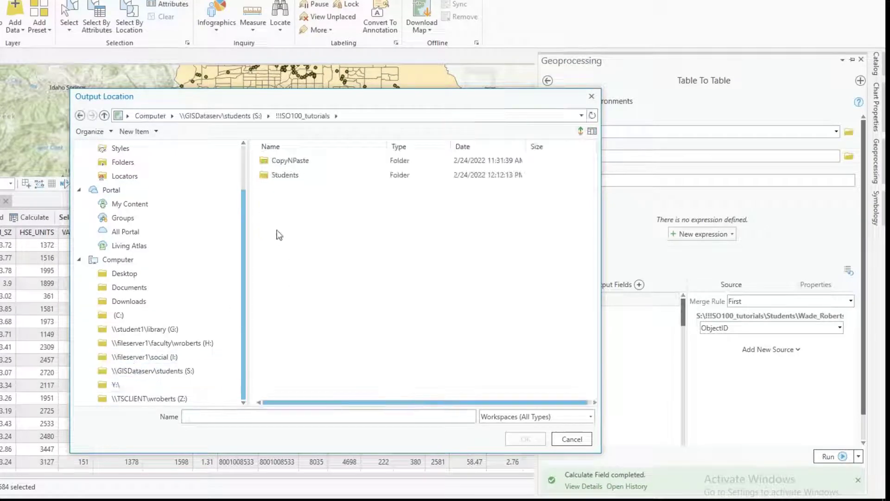
pyautogui.doubleClick(282, 174)
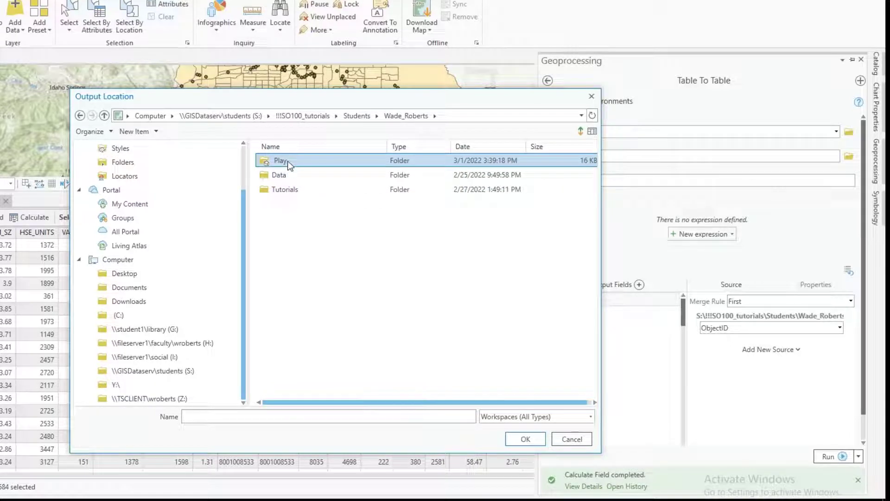
pyautogui.doubleClick(280, 161)
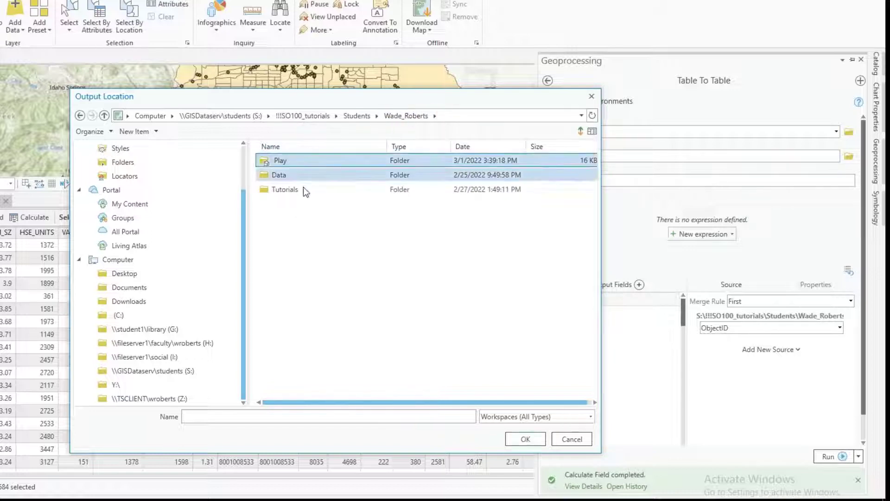
pyautogui.click(524, 439)
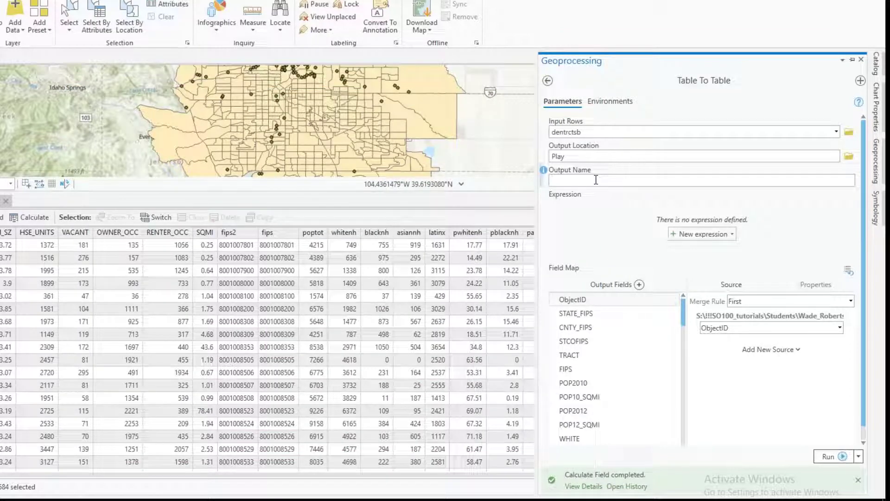
# Name the exported table ExportedData.csv so the export writes it to the Play folder.
pyautogui.write('Expo')
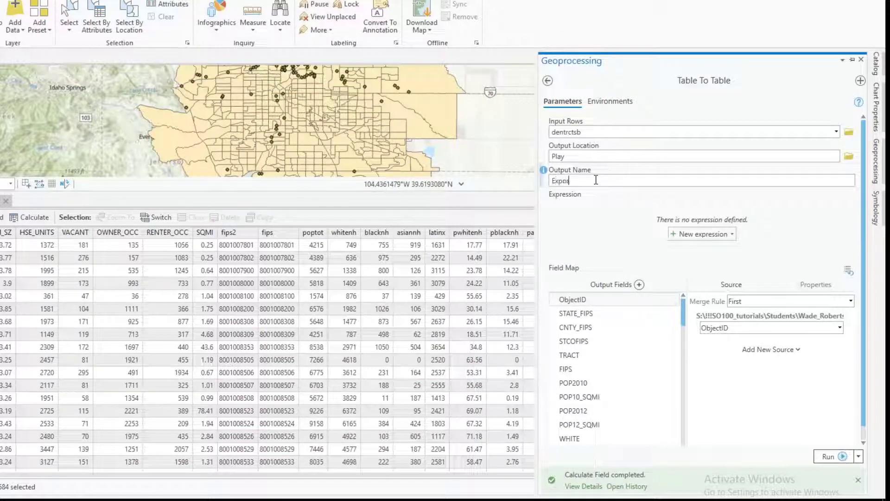
pyautogui.write('rtedData')
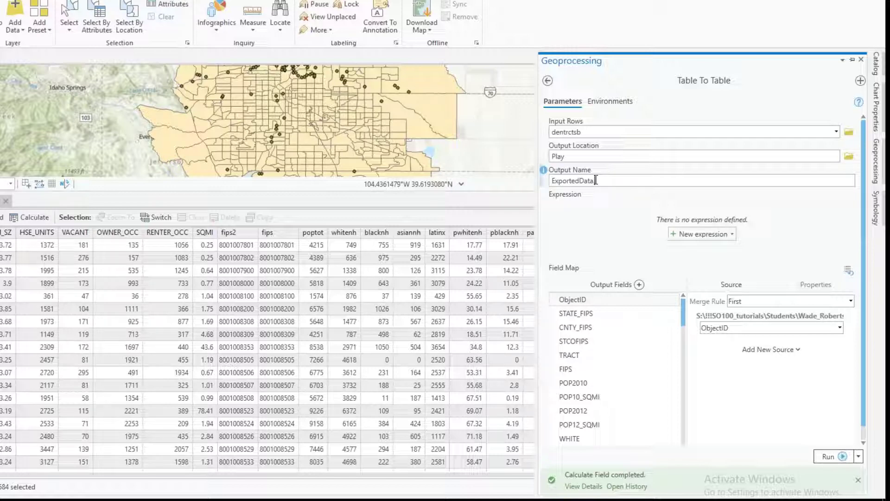
pyautogui.write('.csv')
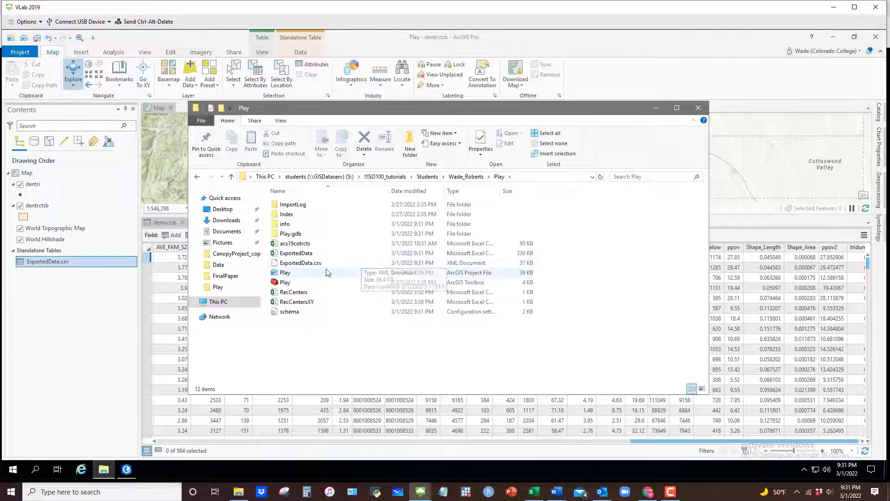
pyautogui.moveTo(312, 266)
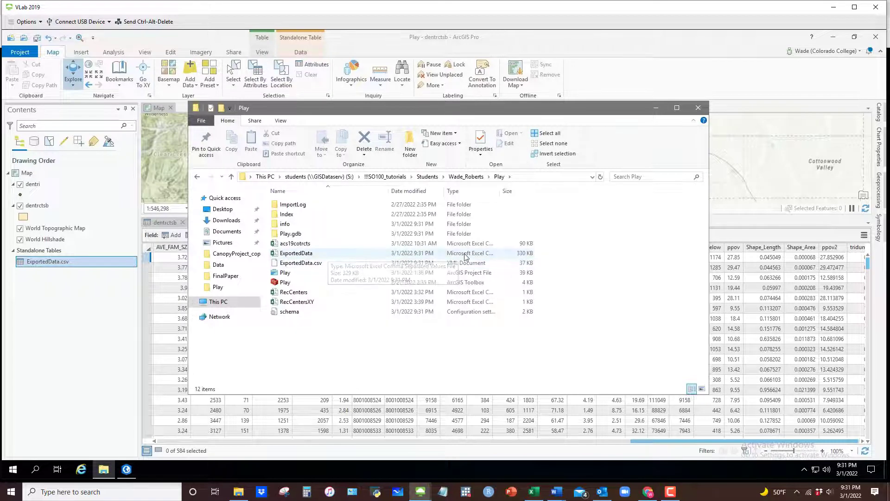
# Select the 330 KB ExportedData file in the Play folder to verify it was created.
pyautogui.click(295, 253)
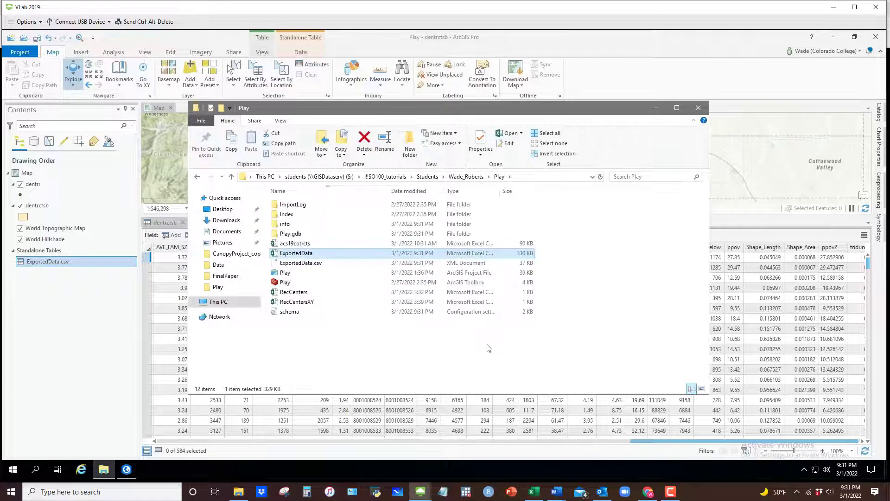